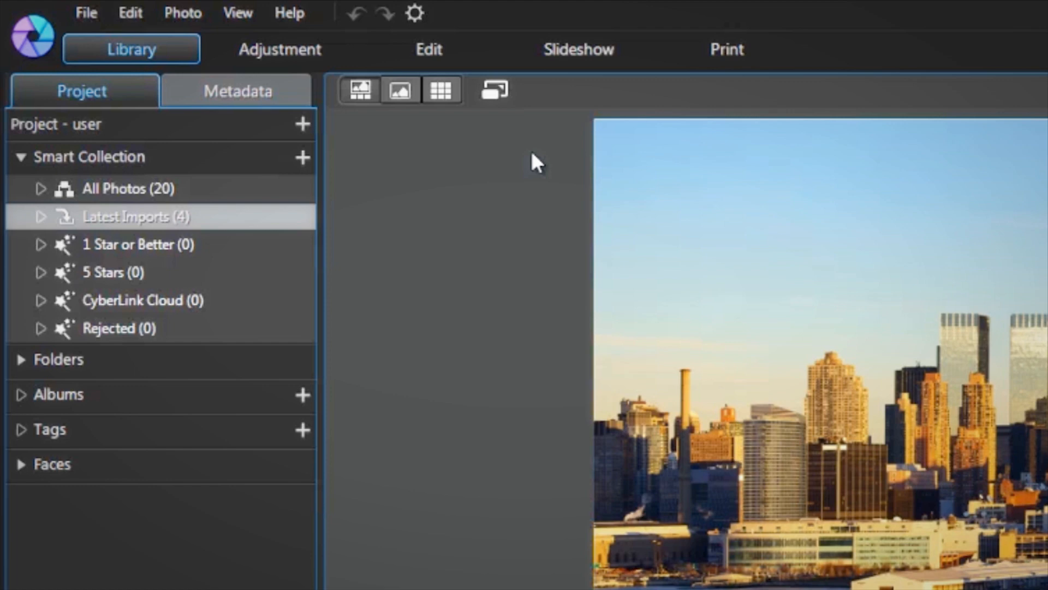
Open the Panorama tool under Edit > Photo Merge with the four skyline photos loaded.
left_click(399, 89)
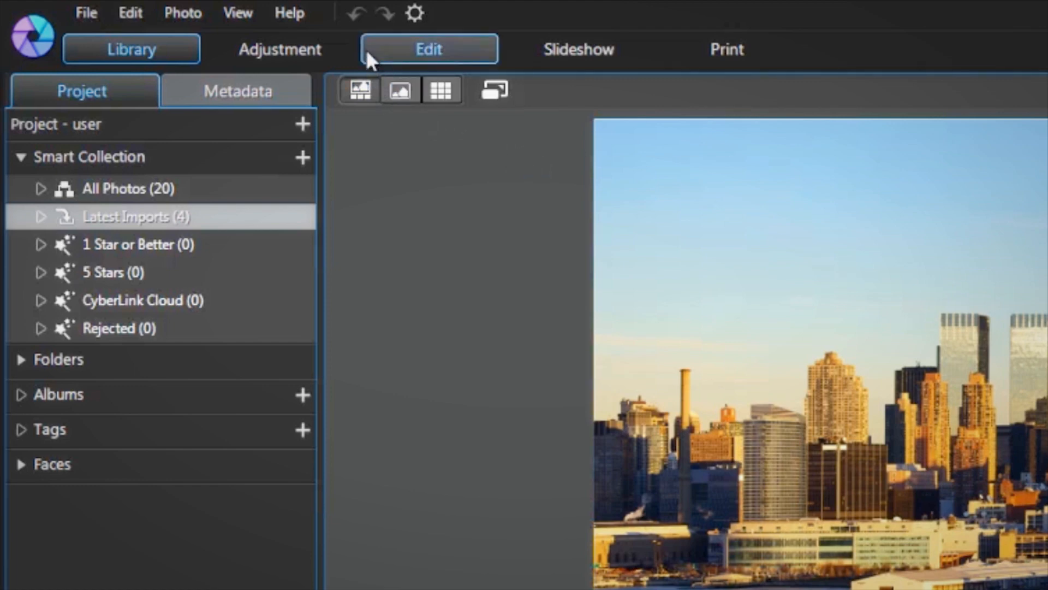
left_click(429, 49)
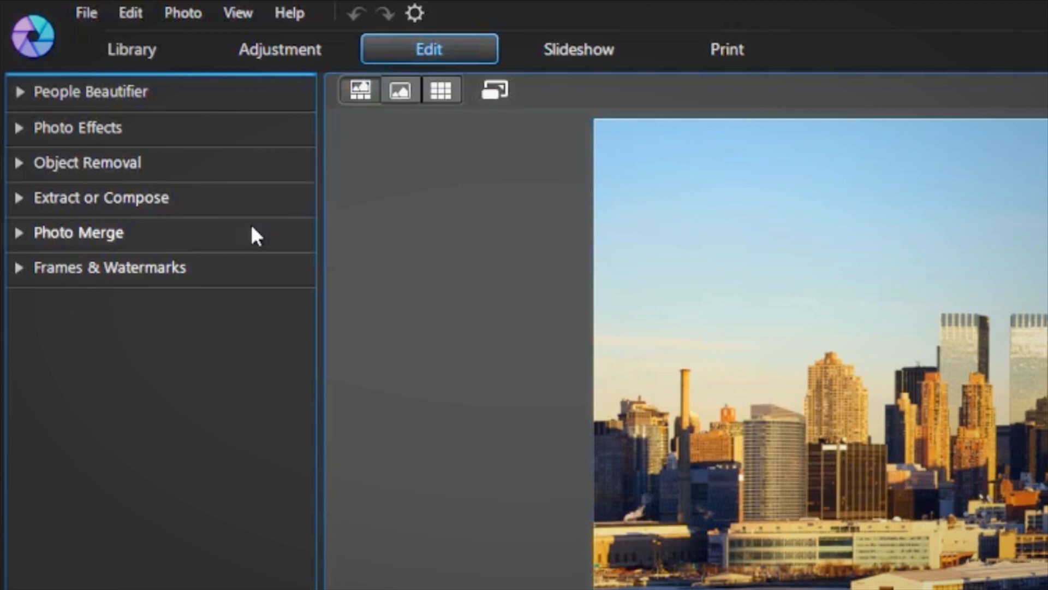
left_click(78, 233)
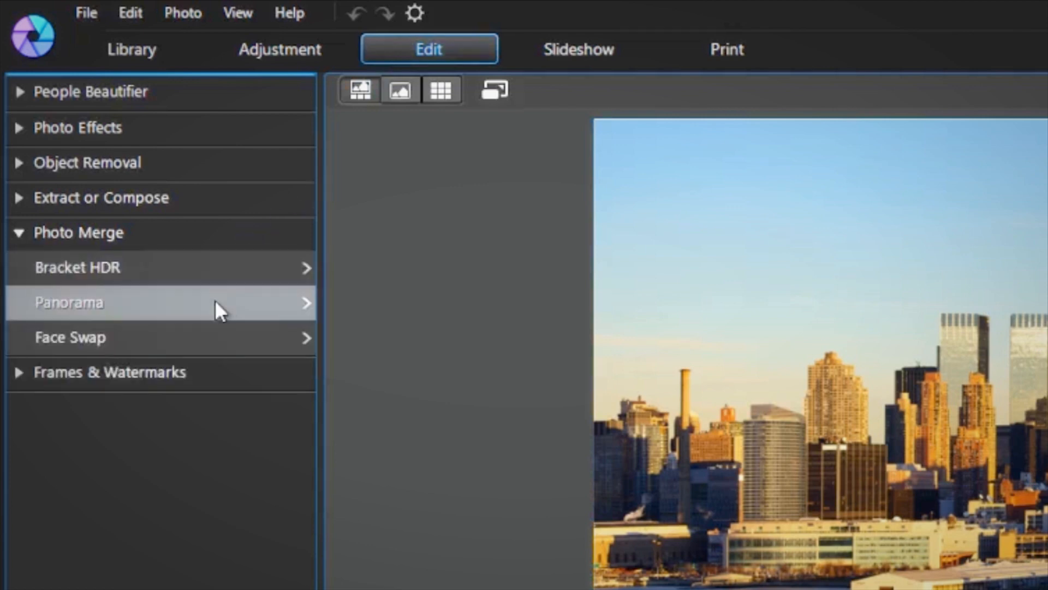
left_click(69, 302)
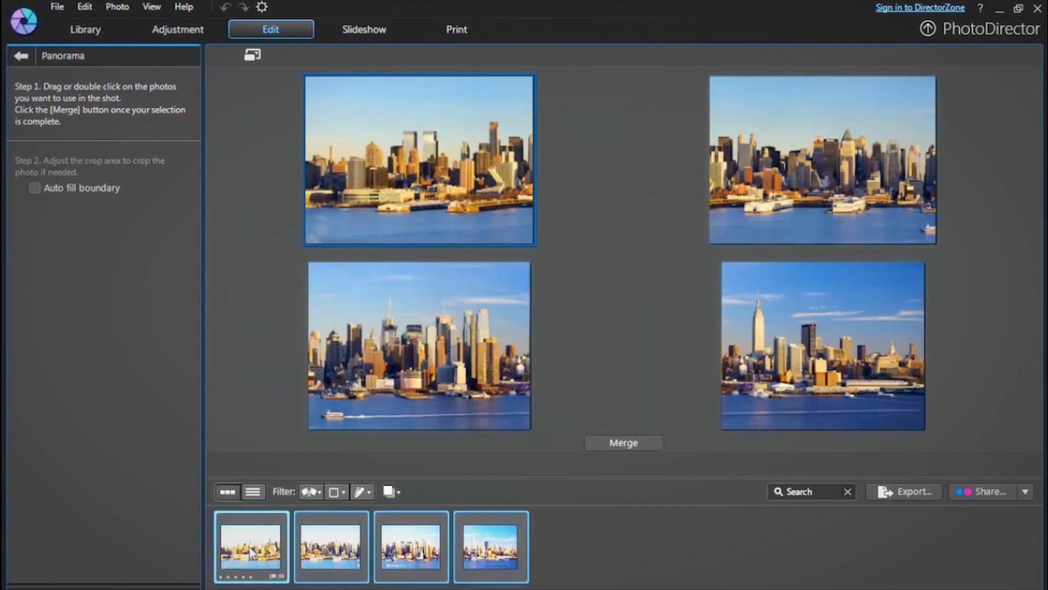
mouse_move(632, 503)
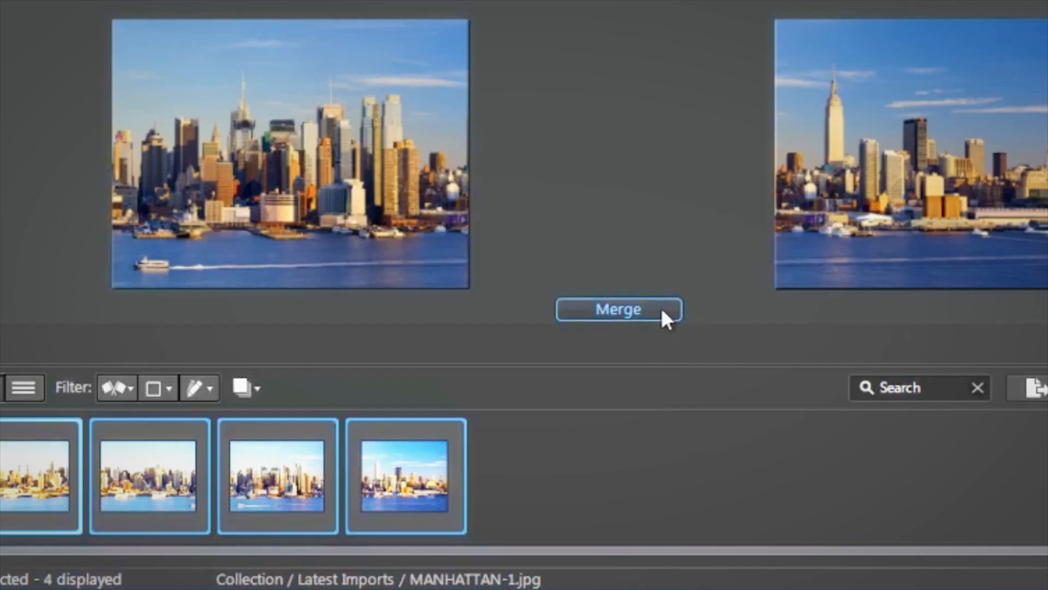
Merge the four Manhattan skyline photos into a single wide panorama.
left_click(617, 309)
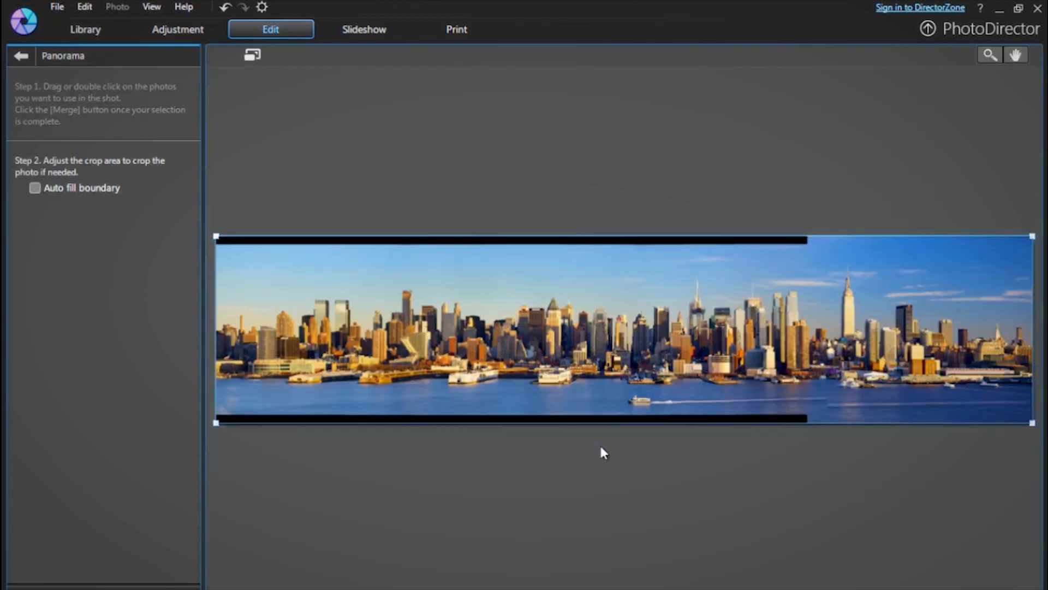
mouse_move(661, 423)
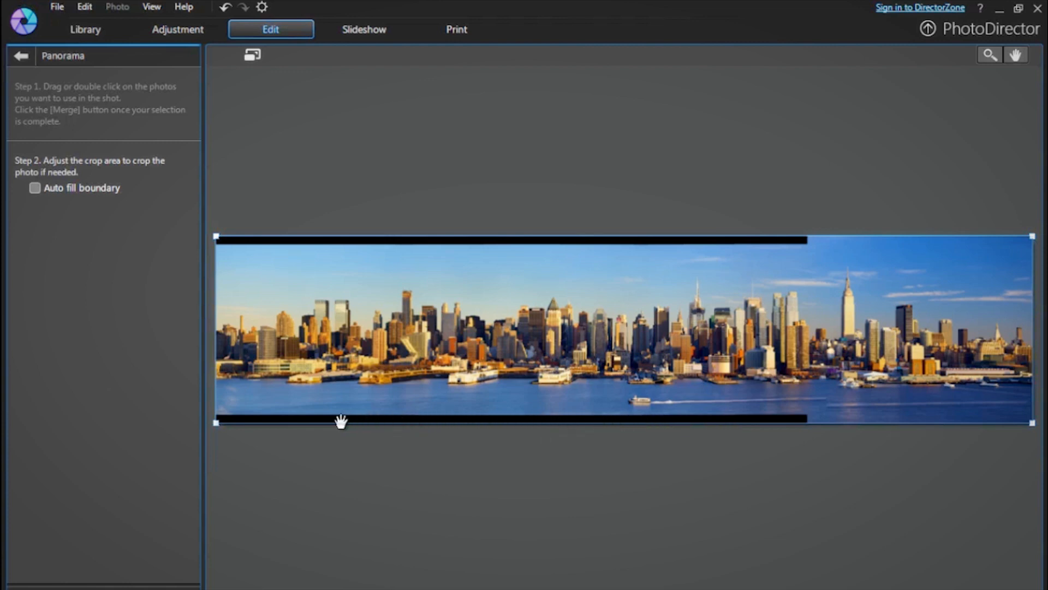
mouse_move(242, 434)
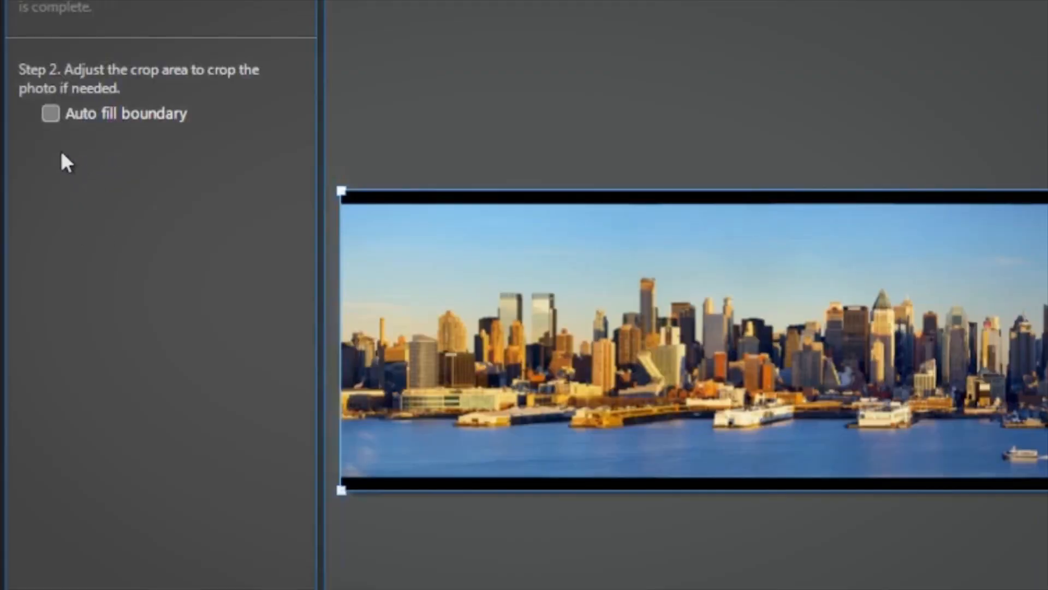
Enable Auto fill boundary to fill the panorama's black edges.
left_click(35, 188)
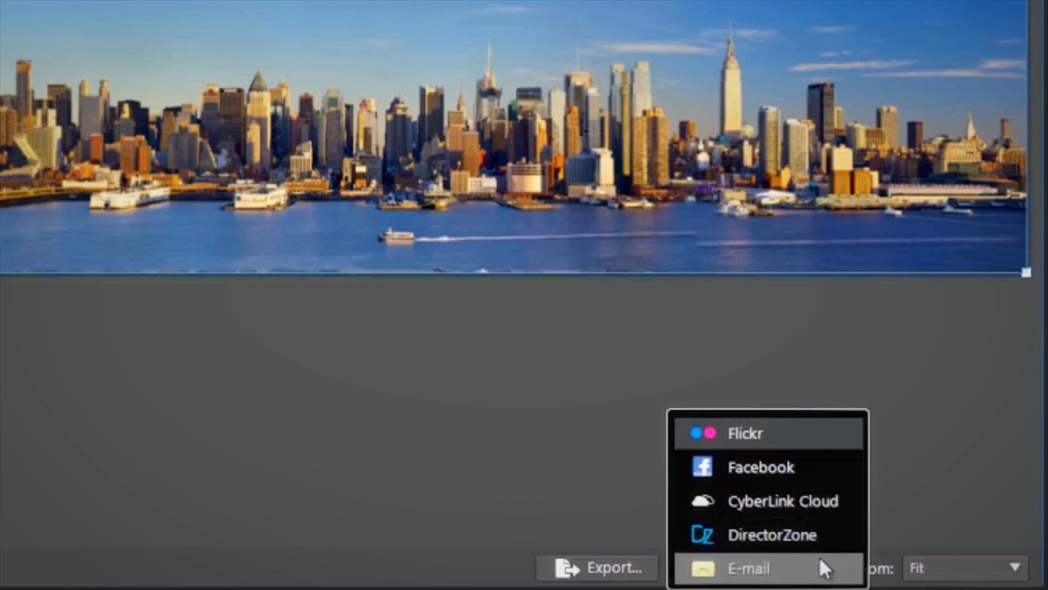
Choose E-mail from the Share menu to send the skyline panorama.
left_click(747, 568)
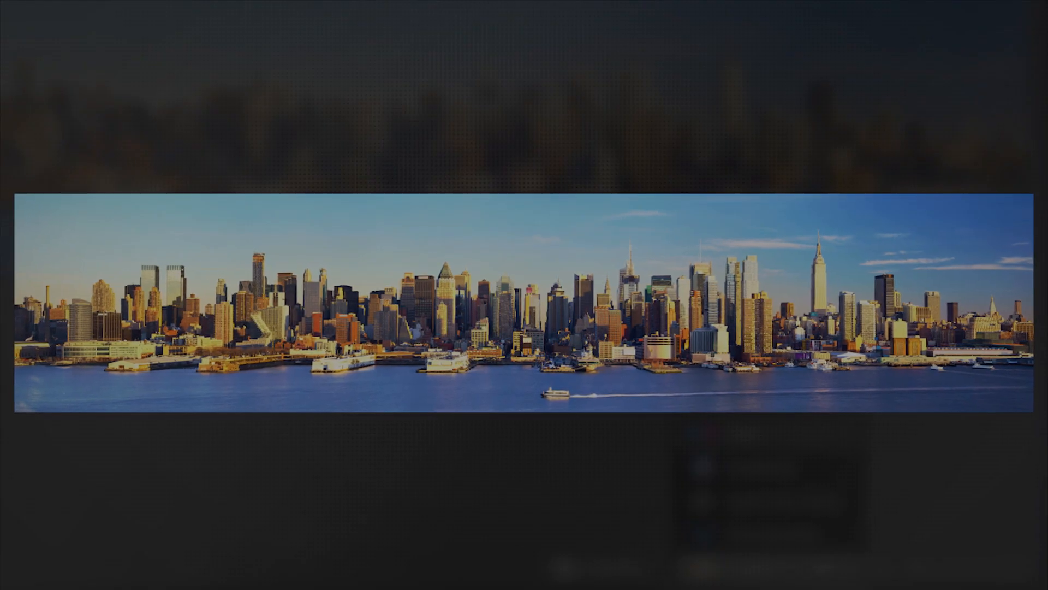